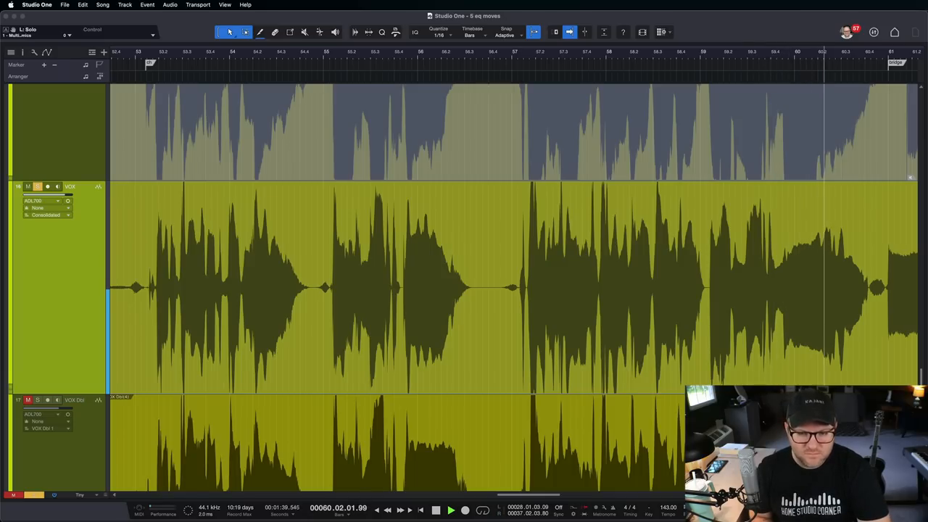
Open the Multiband Dynamics plugin window from the vocal track's insert.
{"action": "left_click", "coordinate": [435, 510]}
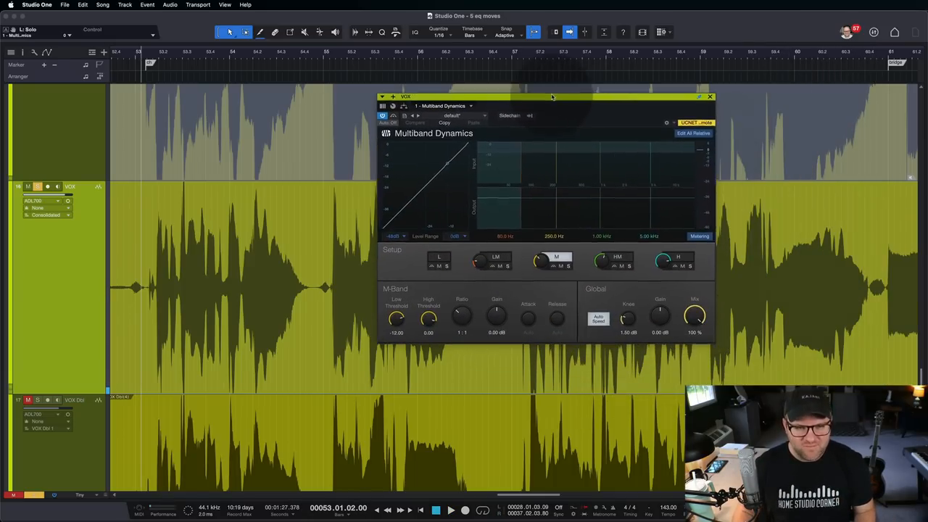
Review the High and High-Mid bands in Setup, then show the Low band's settings.
{"action": "left_click_drag", "start_coordinate": [553, 96], "coordinate": [415, 107]}
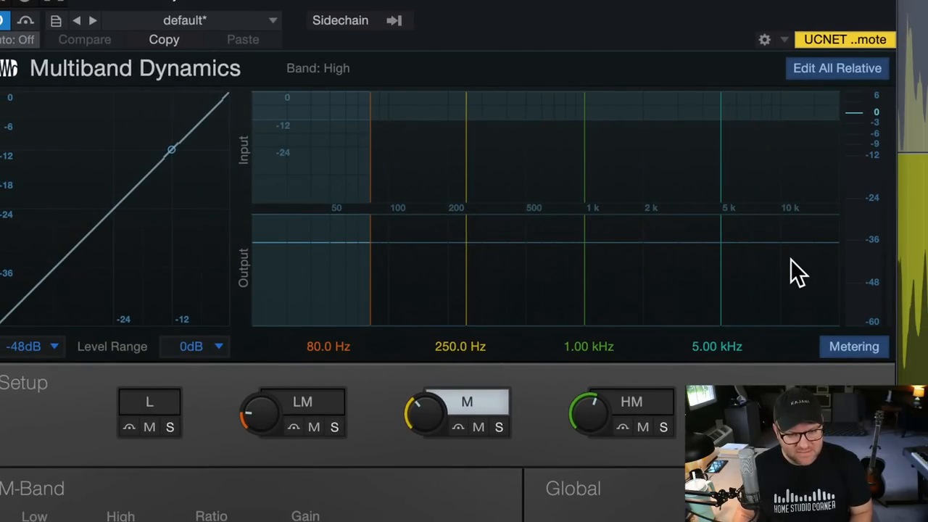
{"action": "left_click", "coordinate": [633, 400]}
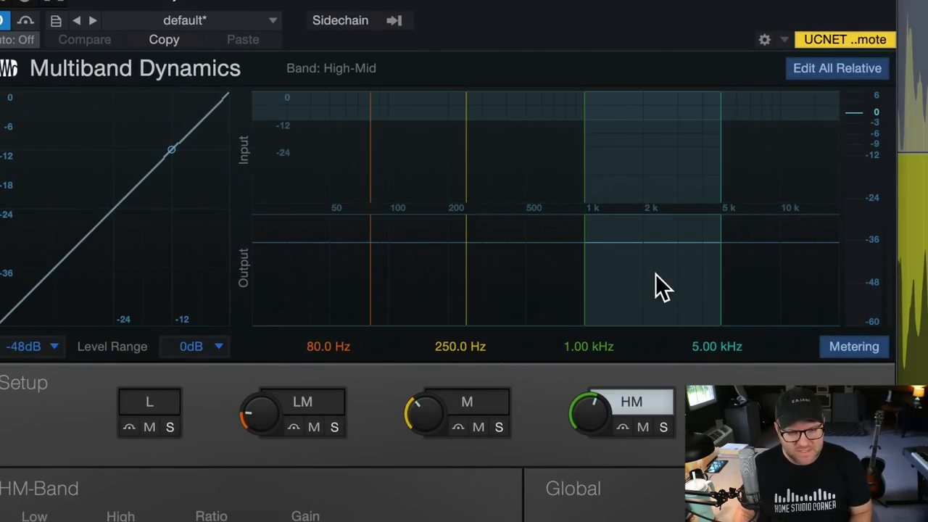
{"action": "left_click", "coordinate": [467, 402]}
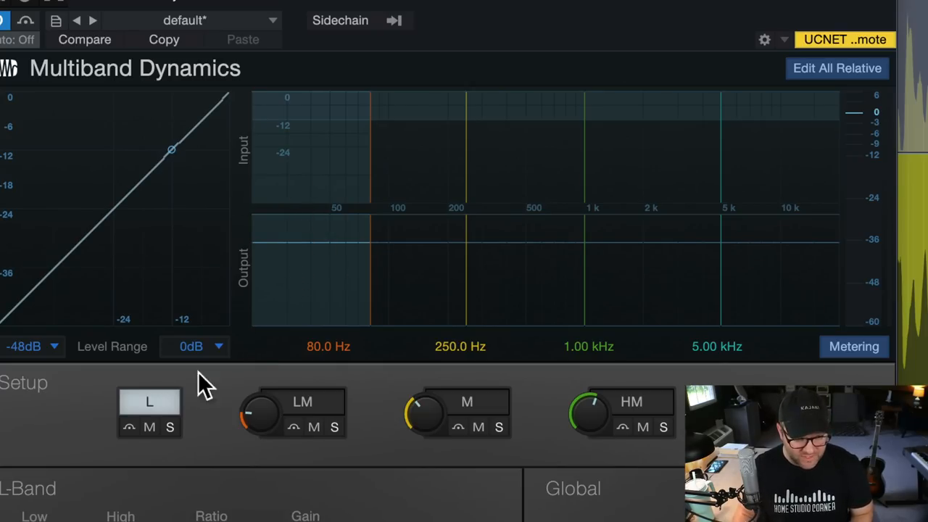
Solo the Low band so only the vocal's lowest frequencies play.
{"action": "left_click", "coordinate": [169, 427]}
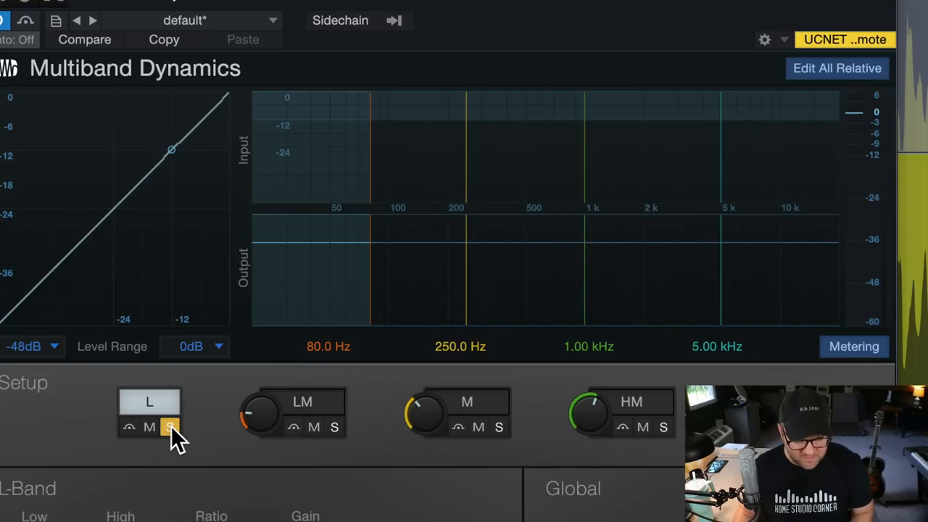
{"action": "left_click", "coordinate": [169, 426]}
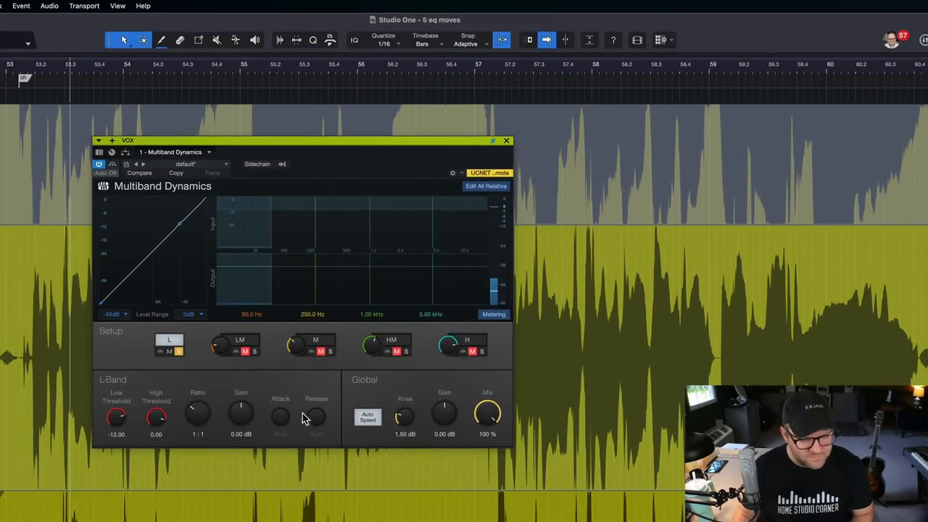
{"action": "left_click_drag", "start_coordinate": [444, 413], "coordinate": [443, 403]}
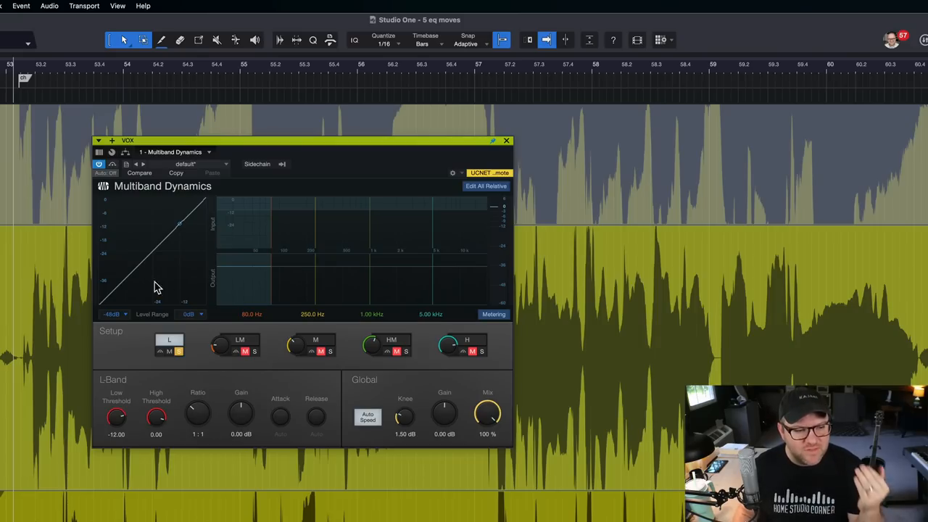
{"action": "mouse_move", "coordinate": [244, 290]}
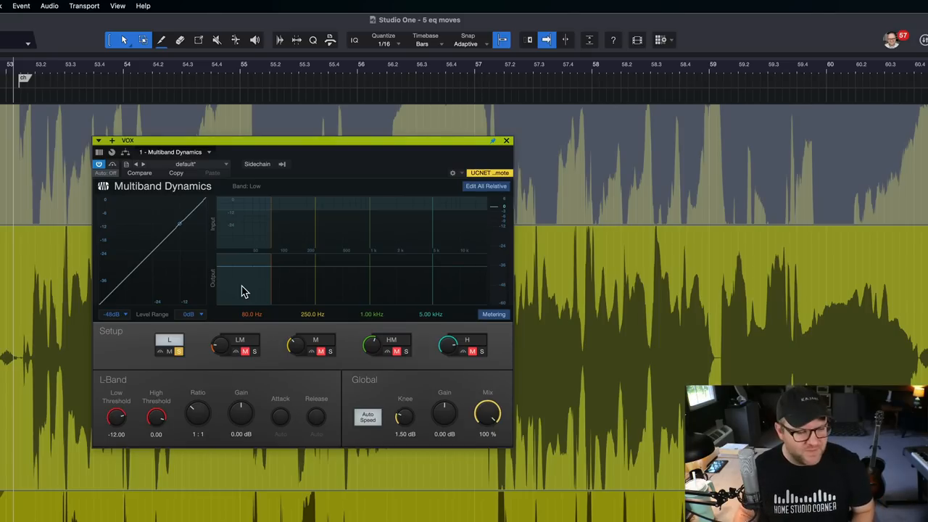
Unsolo the Low band and solo the Low-Mid band instead.
{"action": "left_click", "coordinate": [258, 351]}
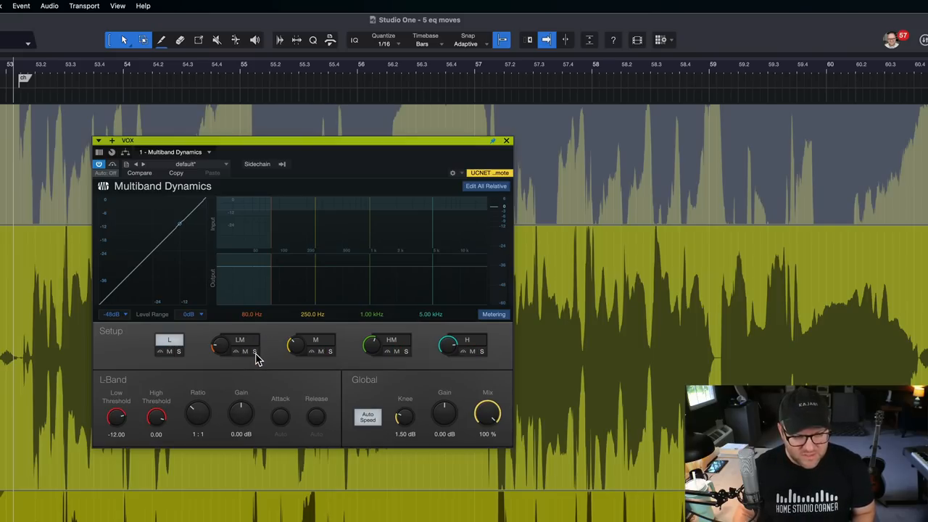
{"action": "mouse_move", "coordinate": [255, 352]}
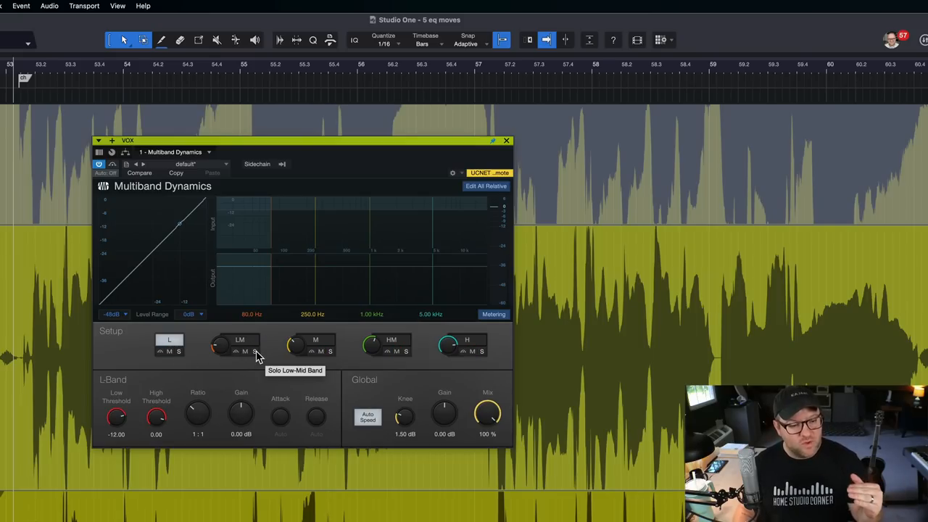
{"action": "mouse_move", "coordinate": [282, 307]}
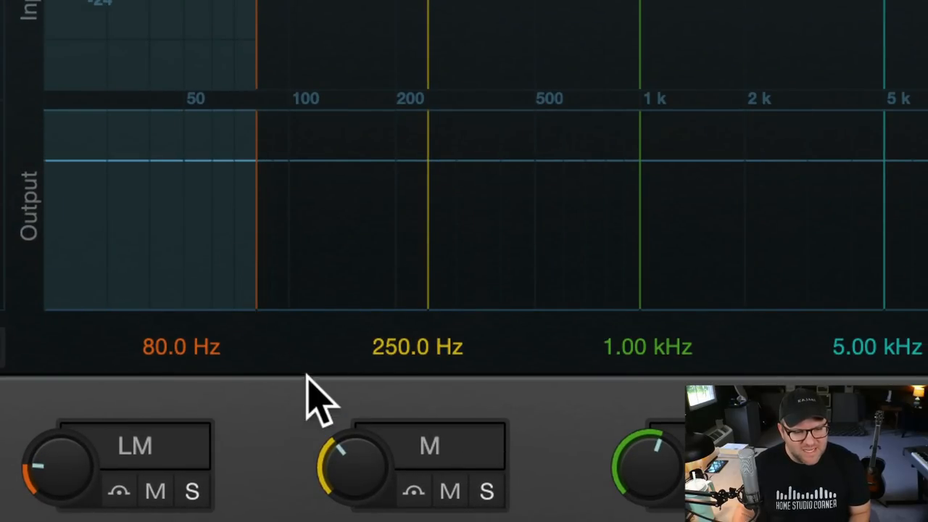
{"action": "mouse_move", "coordinate": [275, 435]}
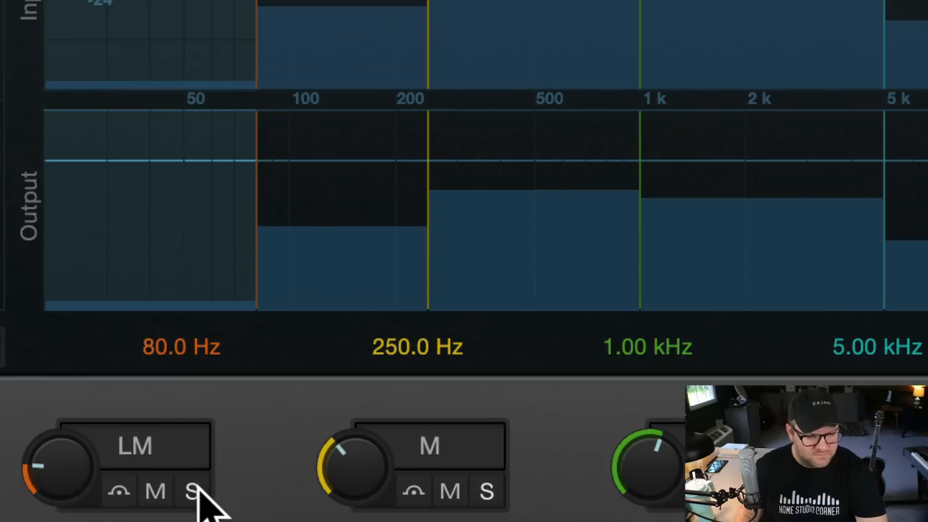
{"action": "left_click", "coordinate": [193, 491]}
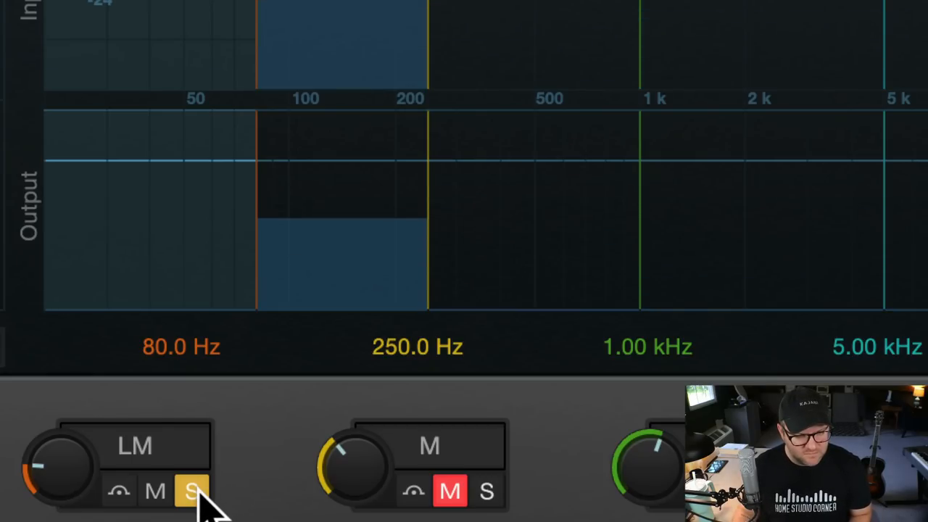
{"action": "left_click", "coordinate": [195, 492]}
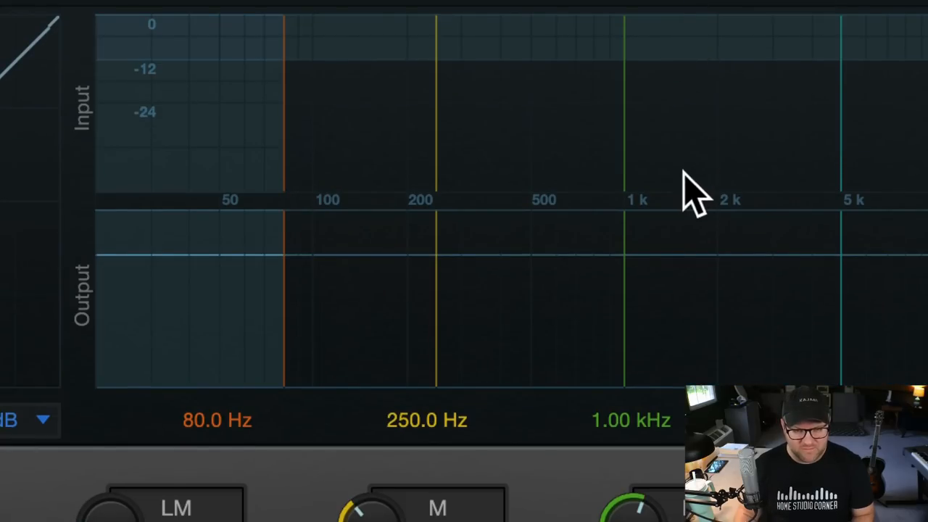
{"action": "scroll", "scroll_direction": "down", "scroll_amount": 3}
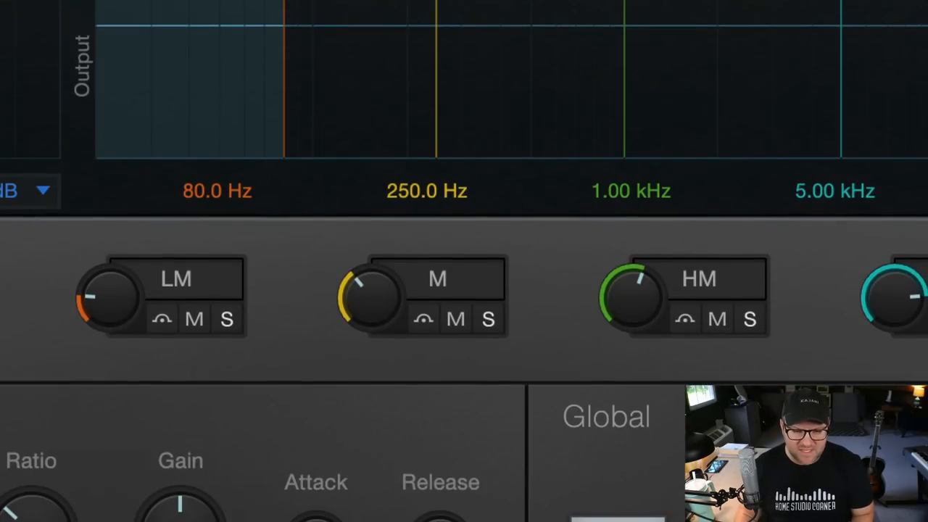
{"action": "mouse_move", "coordinate": [754, 345]}
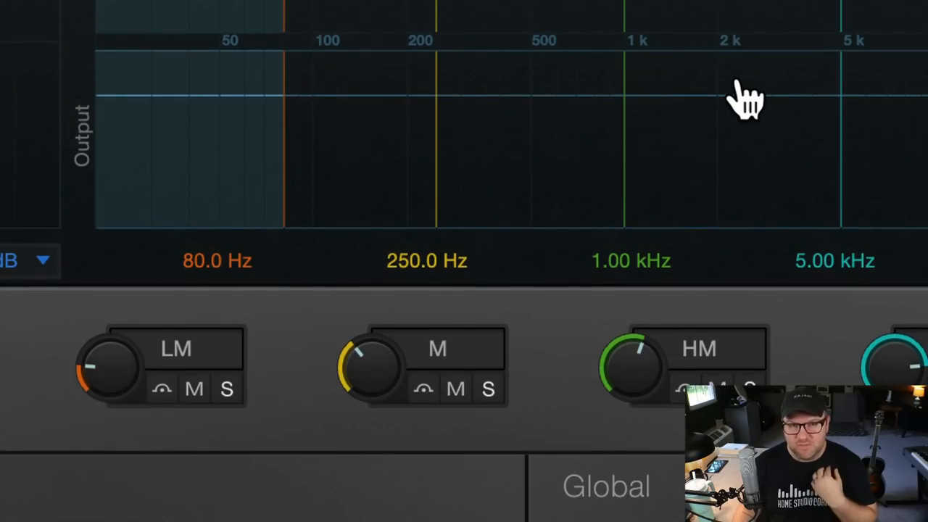
{"action": "mouse_move", "coordinate": [760, 378]}
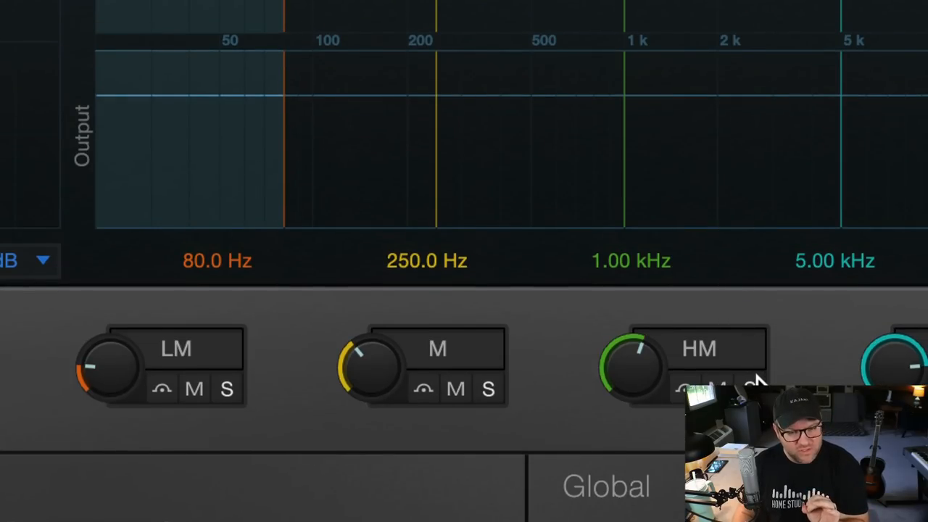
{"action": "mouse_move", "coordinate": [757, 379]}
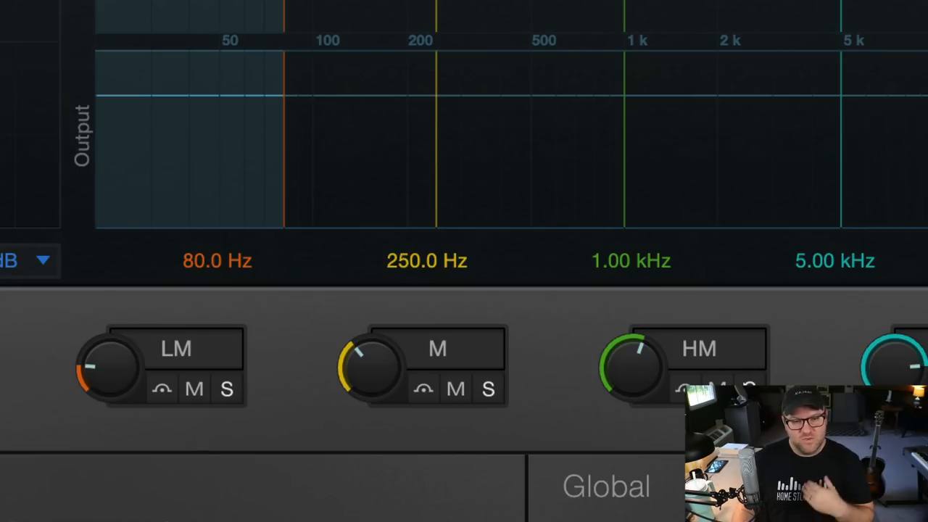
{"action": "mouse_move", "coordinate": [699, 330]}
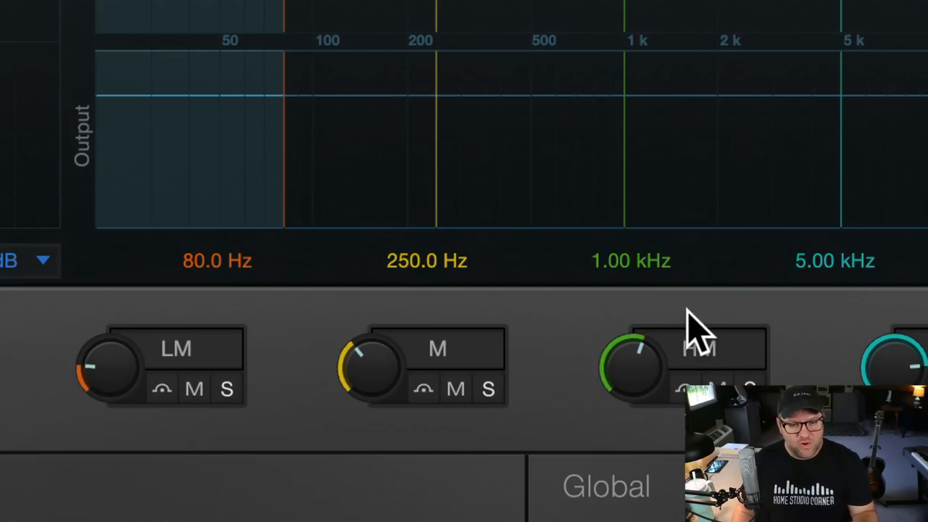